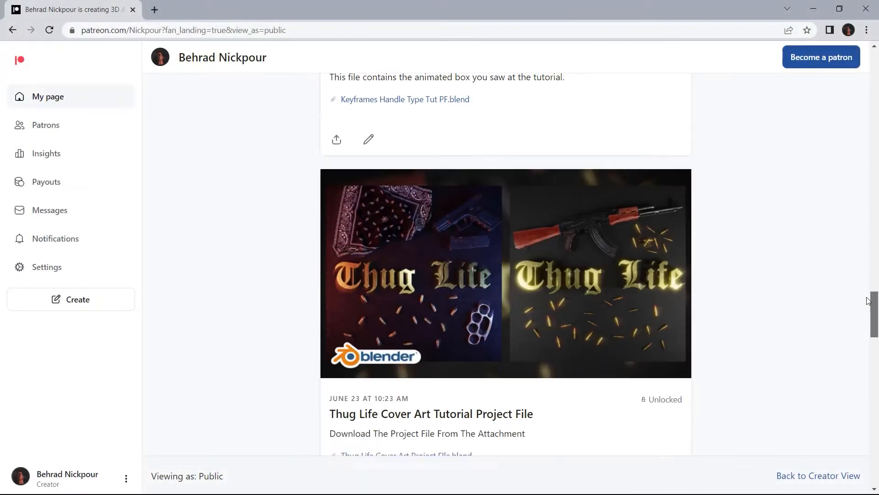
Delete the default camera, cube and light, leaving an empty scene.
scroll("up", 3)
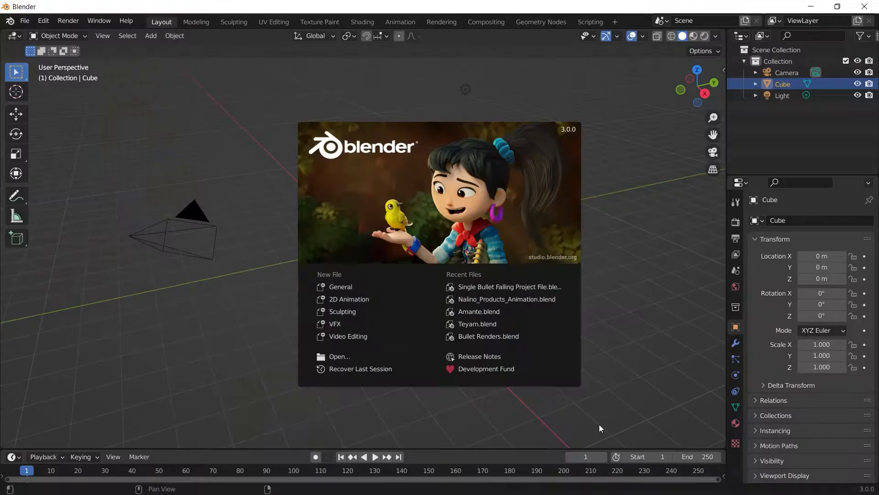
mouse_move(515, 138)
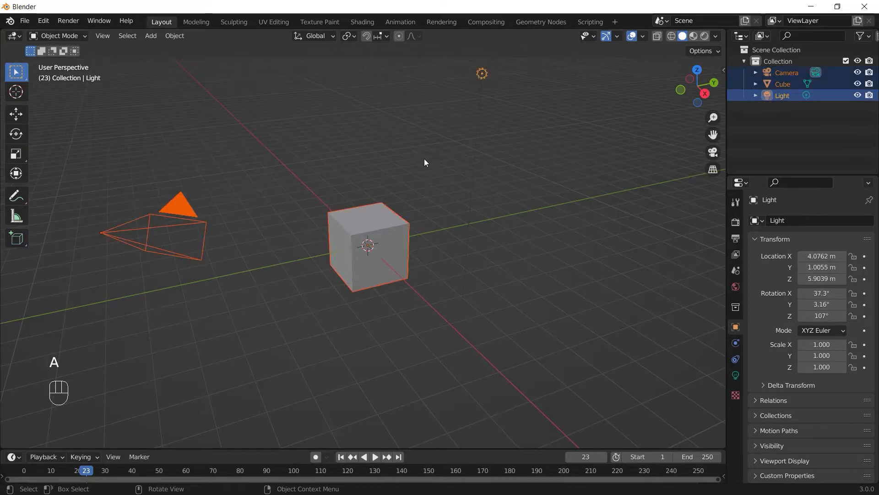
key("x")
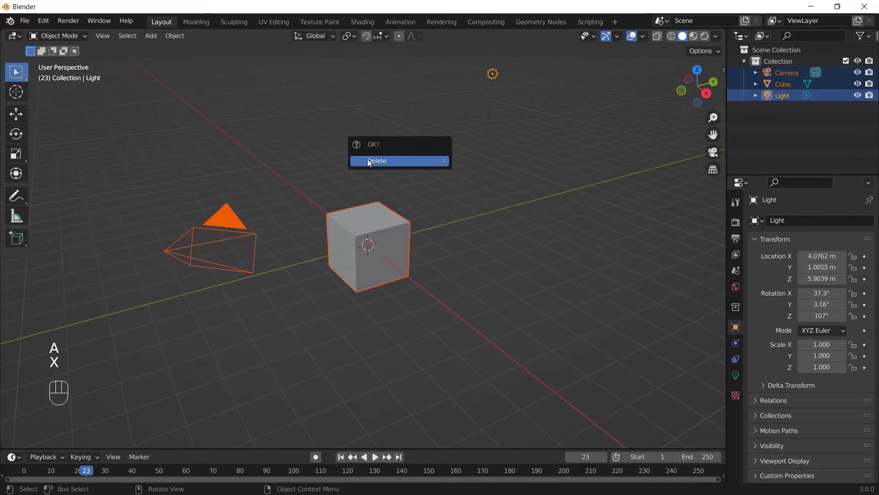
left_click(377, 161)
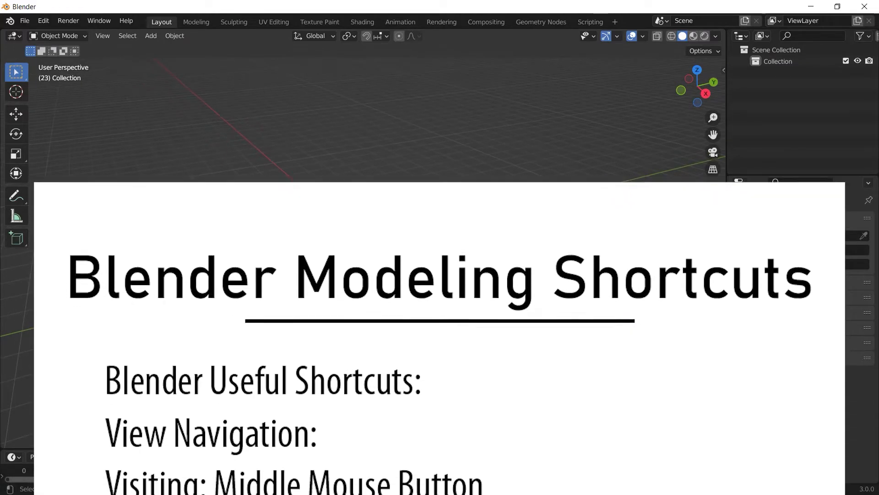
scroll("down", 3)
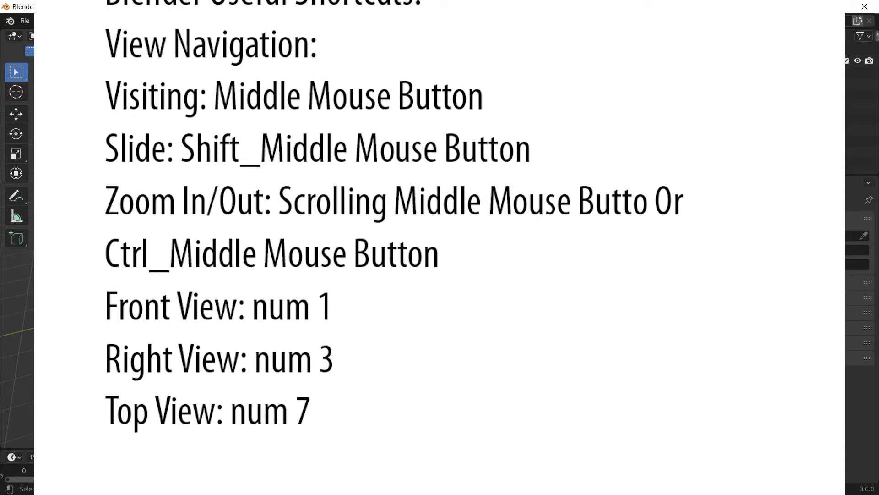
key("shift+a")
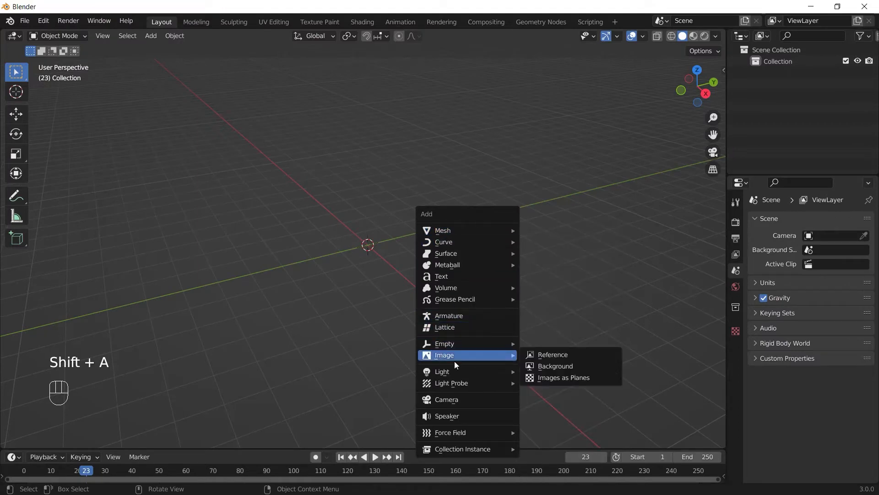
Load the bullet photo from Downloads as a reference image and stand it upright with R X 90.
left_click(551, 354)
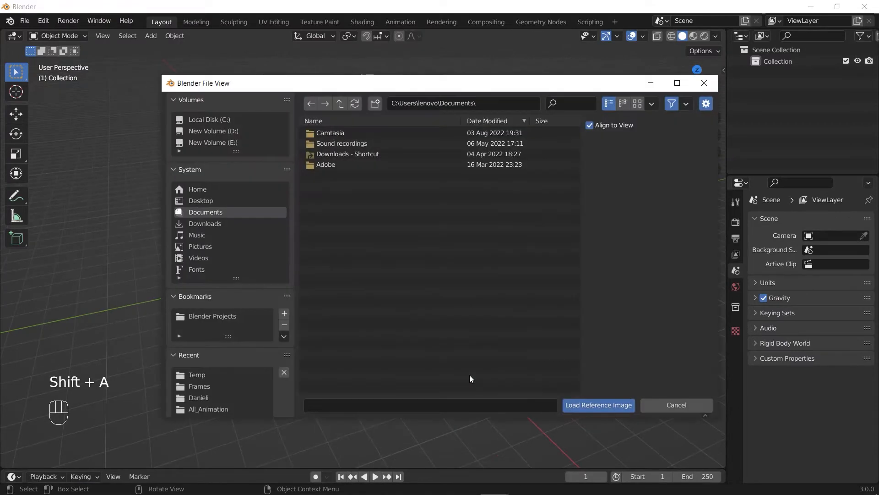
left_click(204, 224)
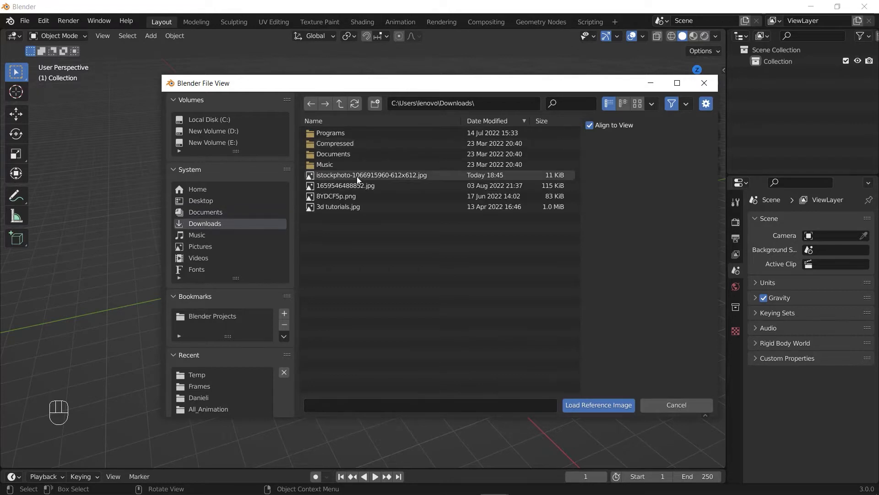
left_click(598, 405)
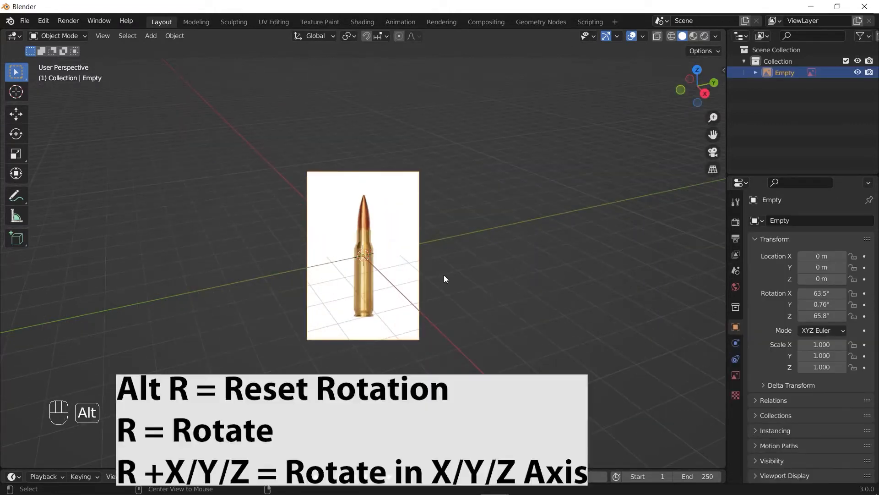
key("alt+r")
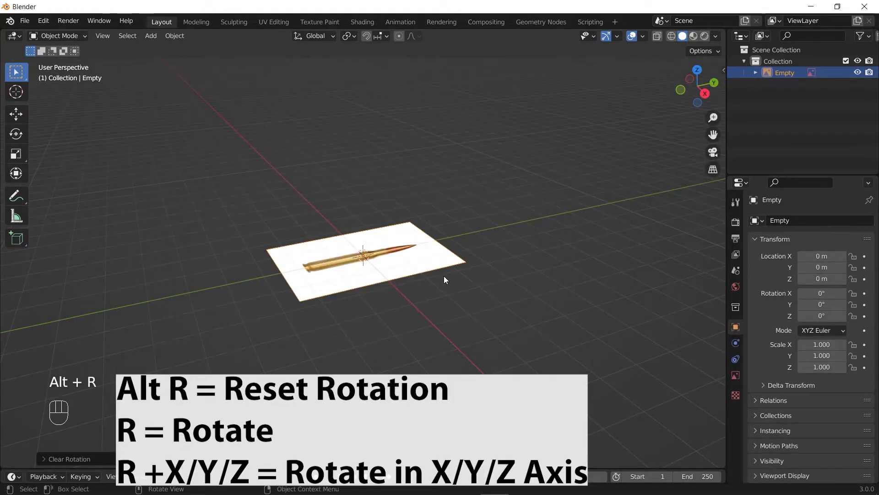
key("r")
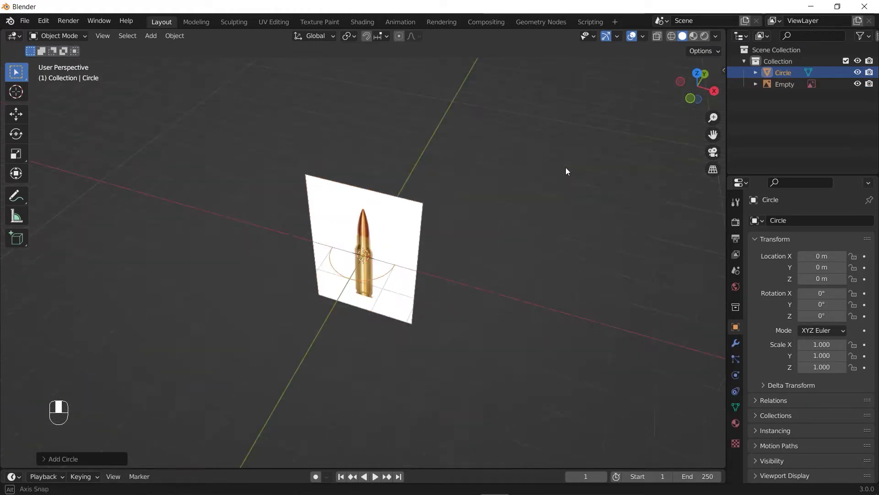
Scale the circle to about 0.305 to fit the cartridge base, viewed from the front.
key("s")
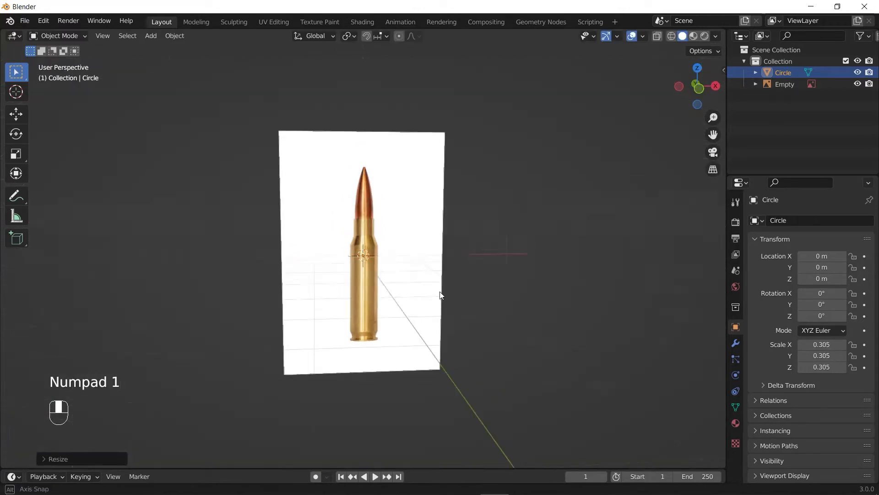
key("g")
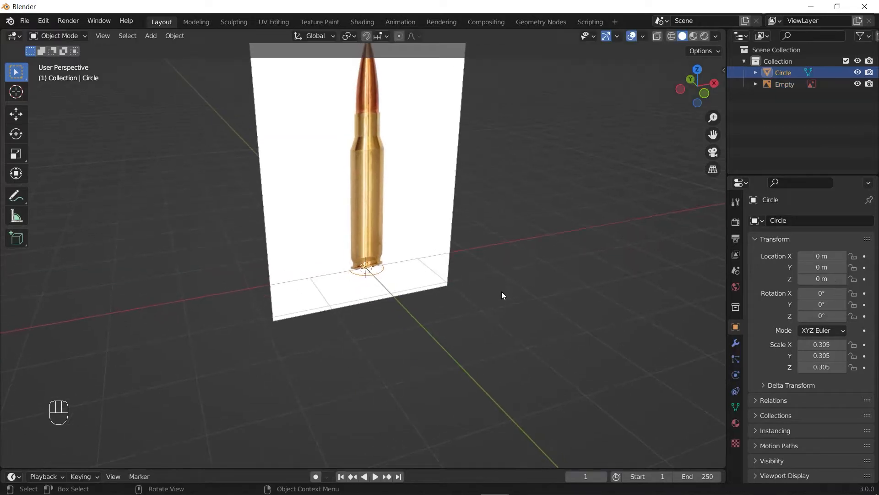
In Edit Mode, extrude all the circle's vertices upward along the bullet, then undo it.
key("Tab")
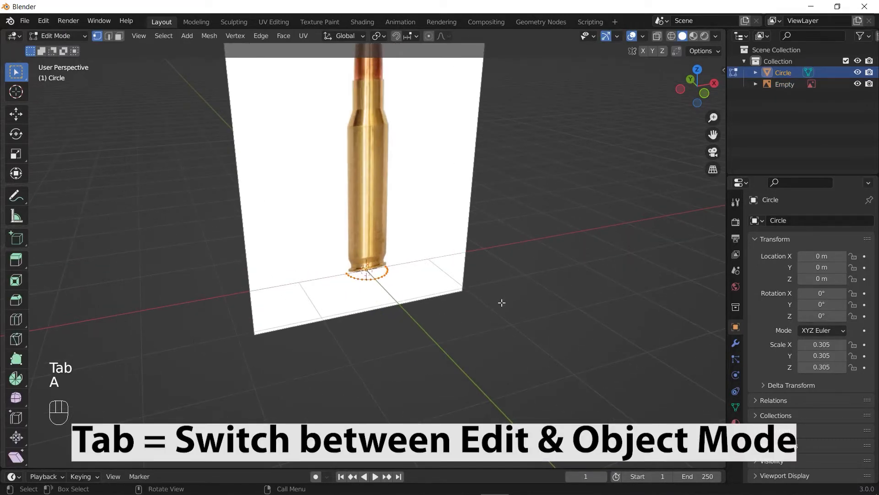
key("f")
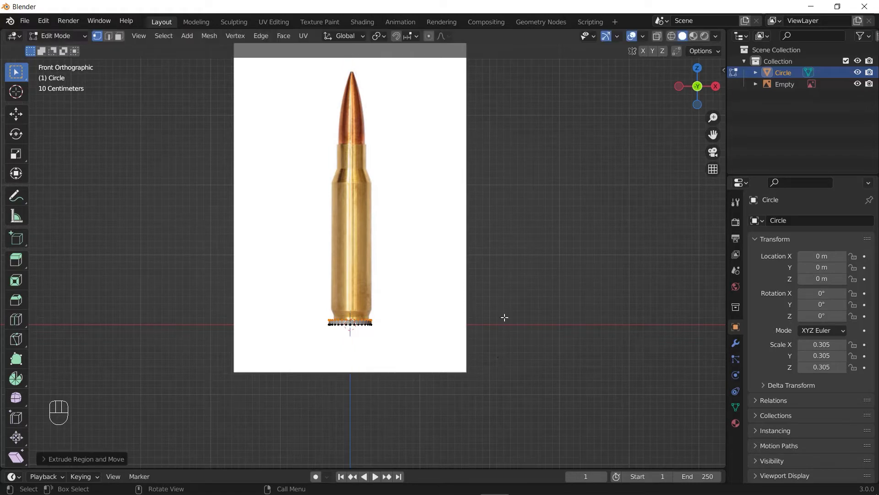
key("ctrl+z")
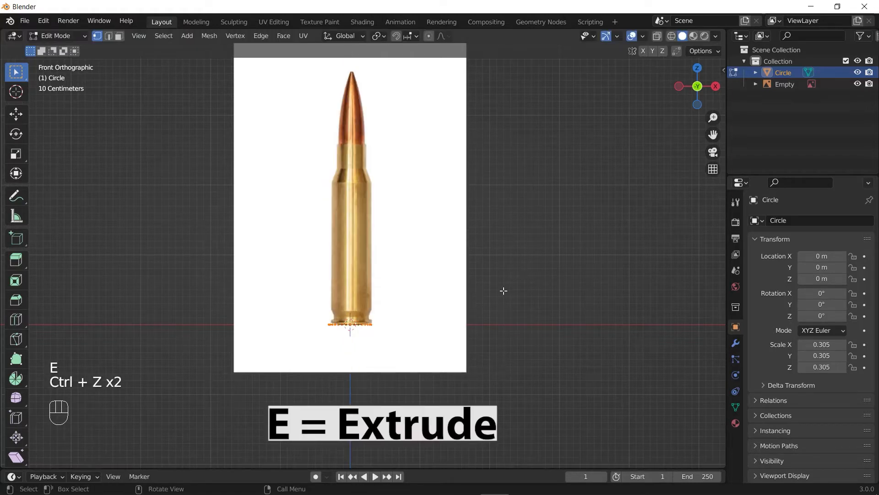
key("e")
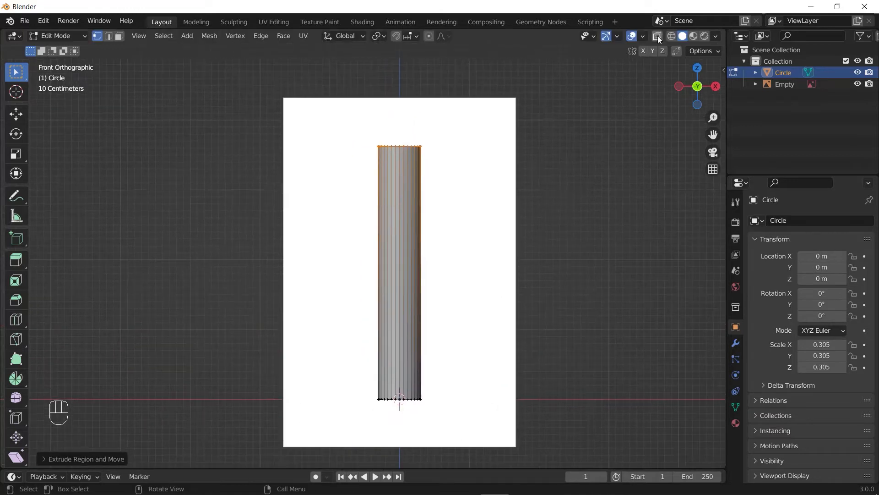
Add horizontal loop cuts and extrude the base ring a short way up into a cylinder.
key("ctrl+r")
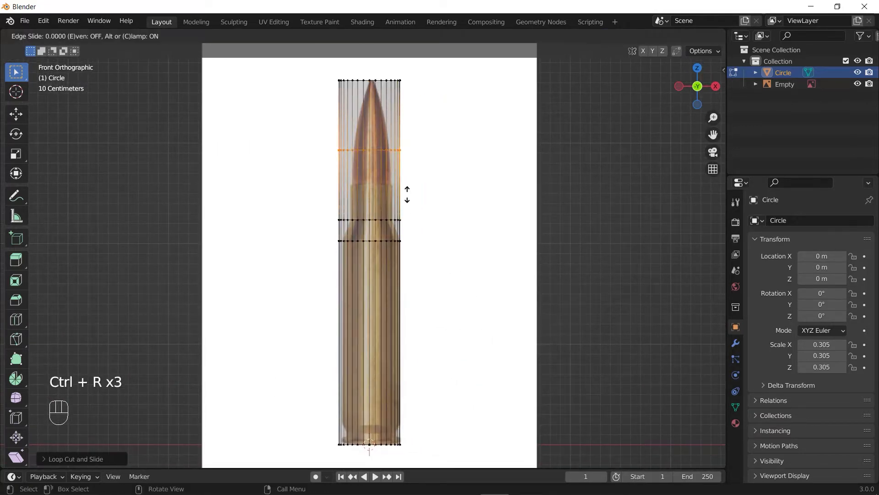
key("s")
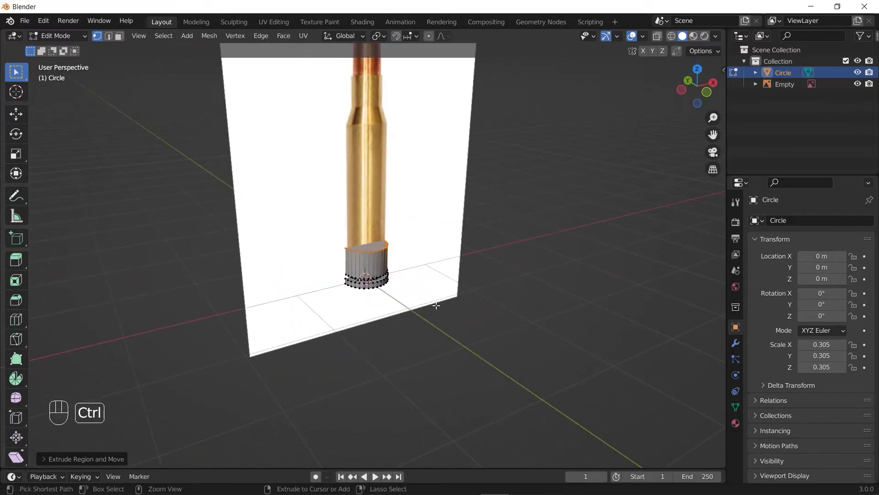
key("ctrl+z")
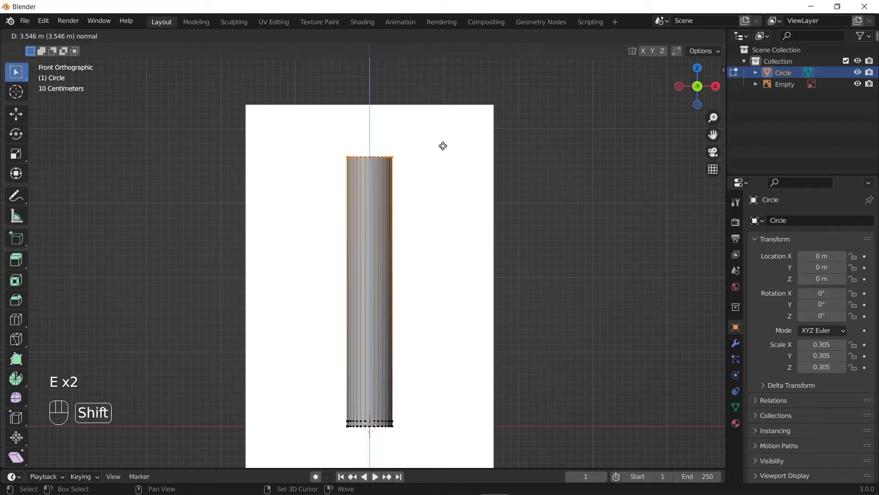
Extrude the cylinder to the bullet tip, dissolve the extra ring and add loop cuts at the shoulder.
key("alt+z")
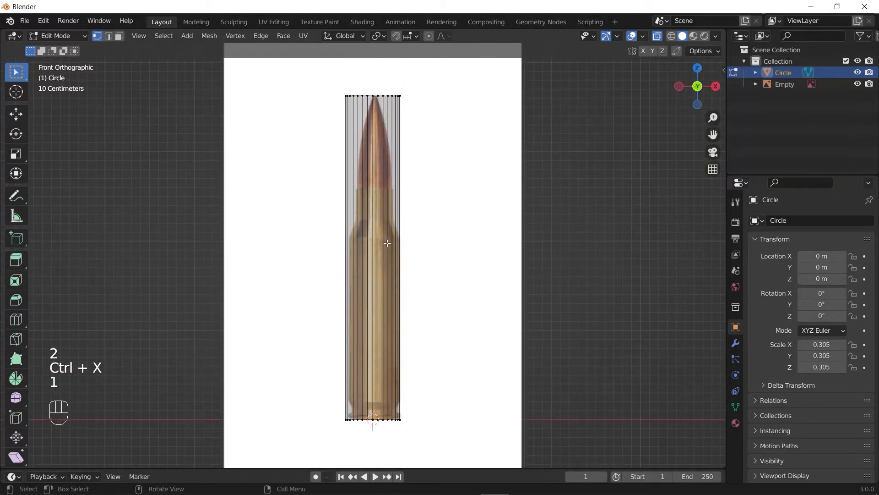
key("ctrl+r")
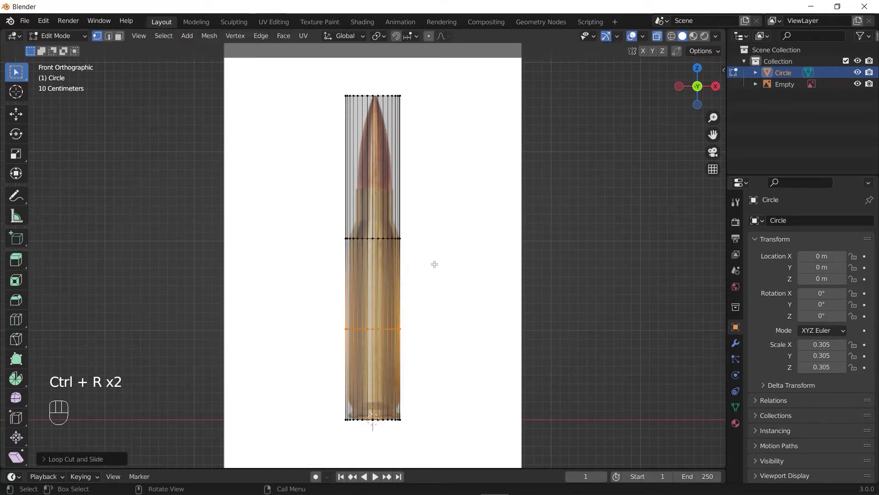
key("ctrl+z")
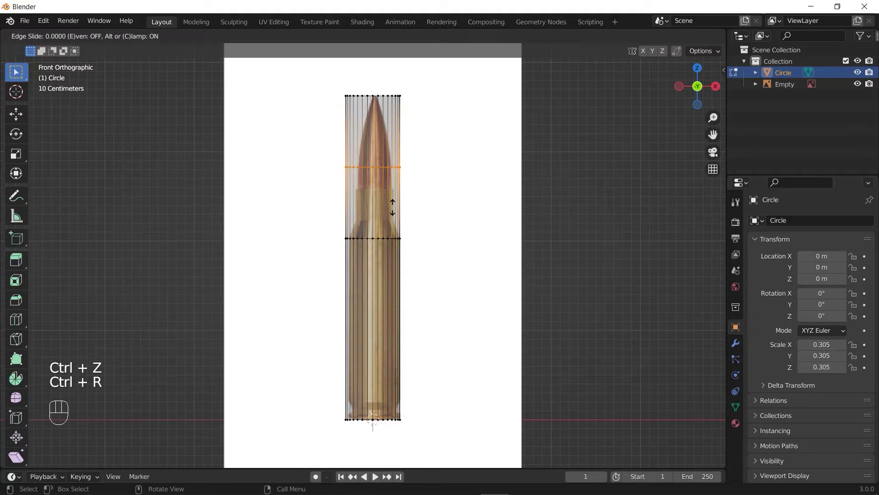
mouse_move(404, 220)
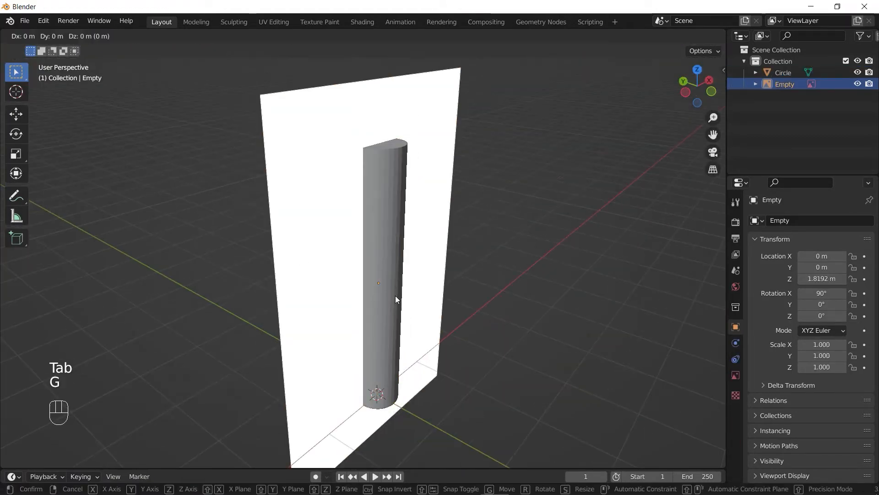
Reposition the reference image and slide an edge loop to the shoulder in front view.
key("Tab")
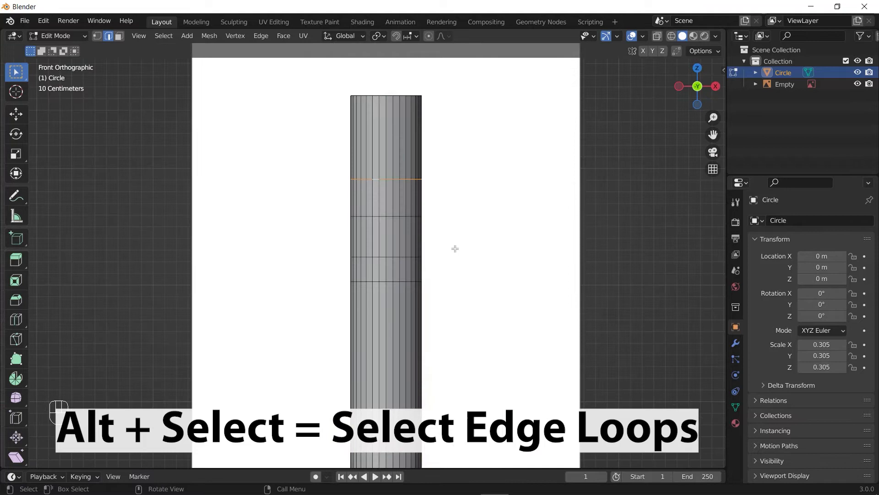
key("g")
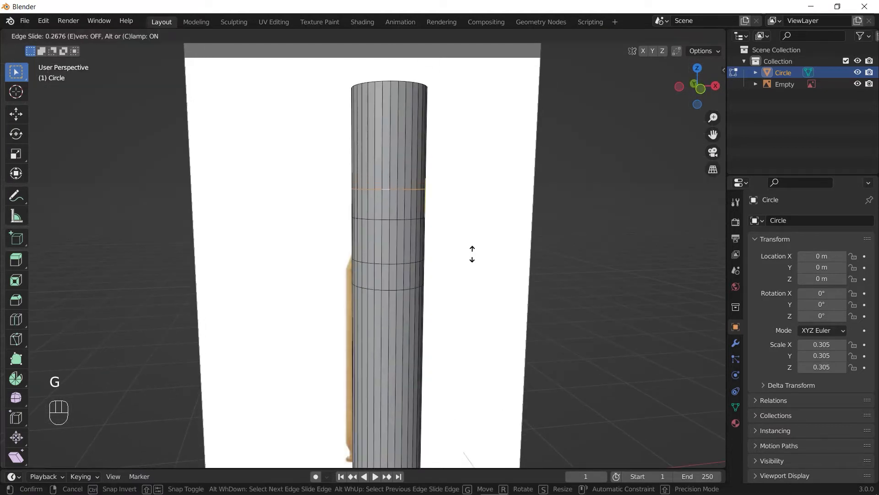
mouse_move(471, 213)
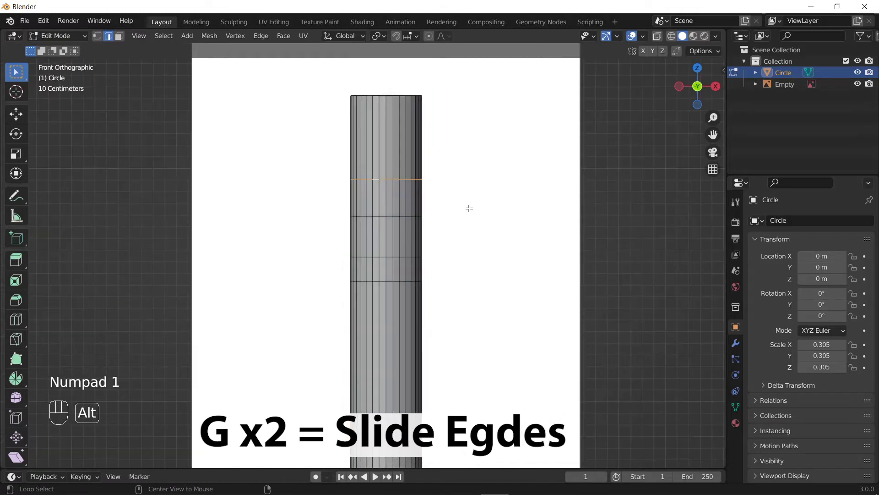
key("alt+z")
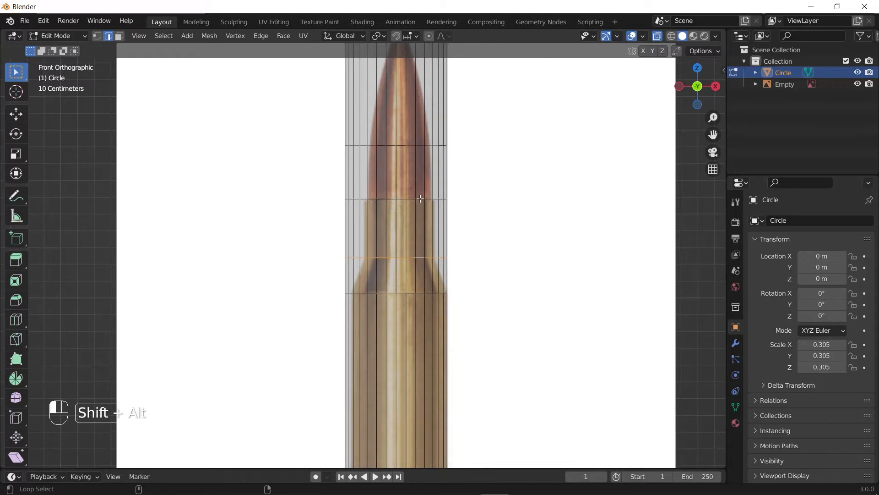
Scale edge loops inward to form the narrow neck and the pointed bullet tip.
key("s")
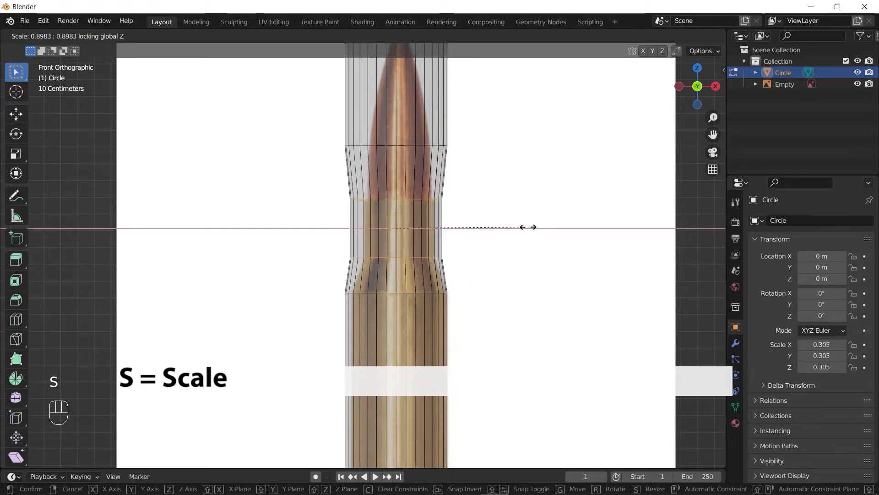
mouse_move(494, 232)
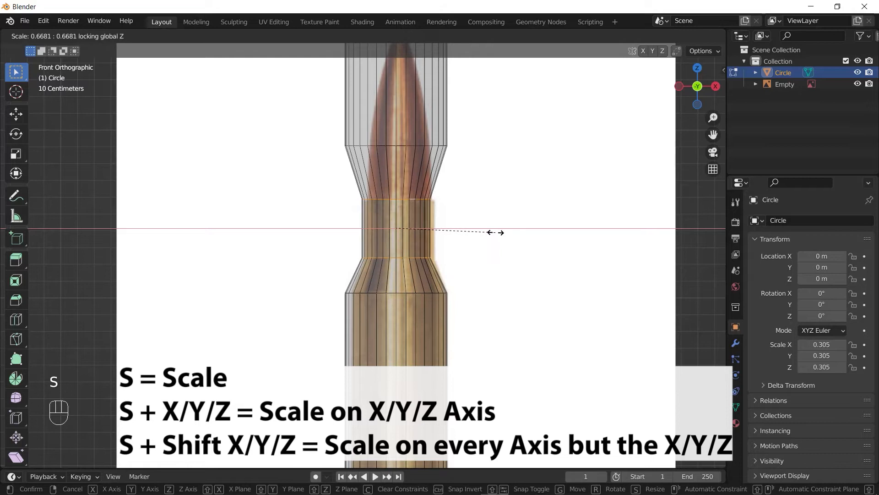
mouse_move(494, 232)
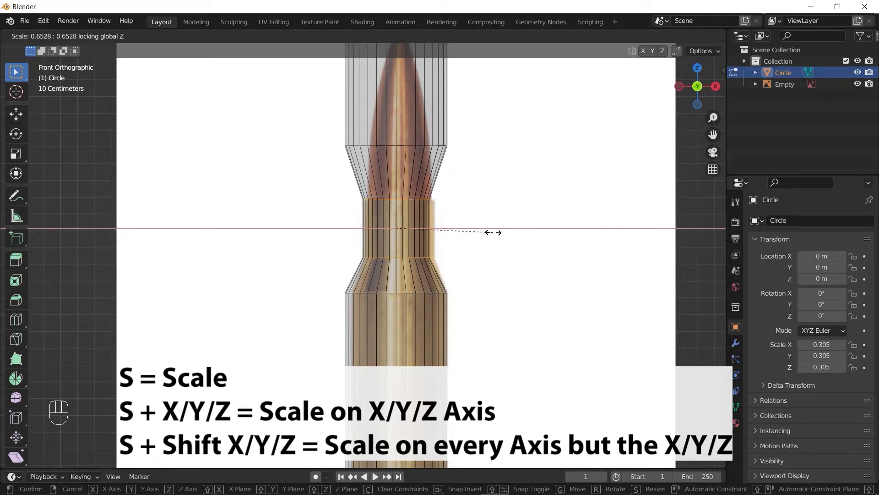
left_click(488, 232)
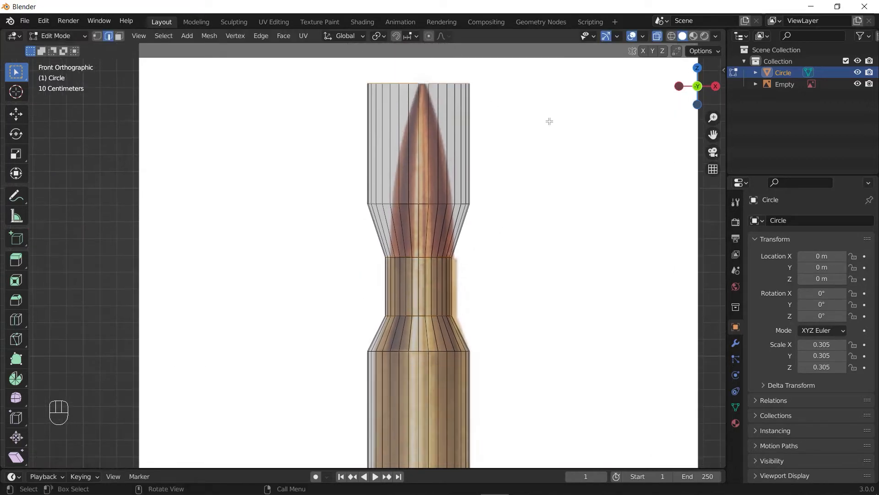
key("s")
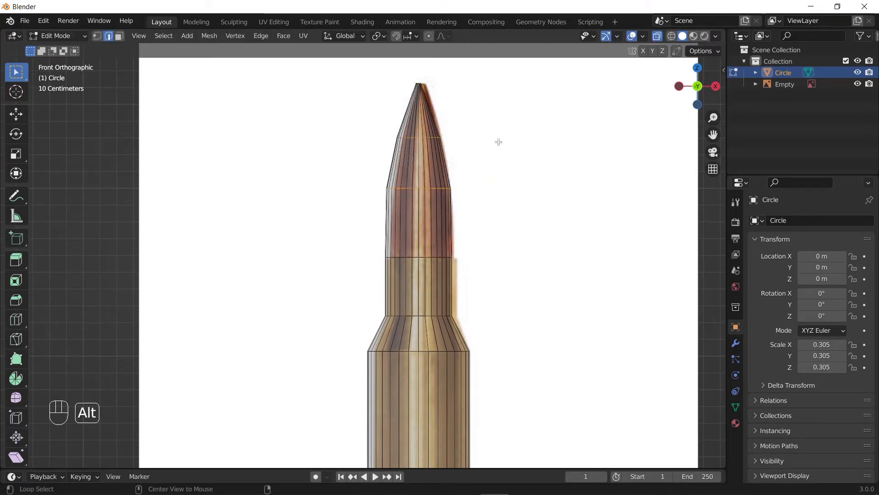
Bevel the bullet-to-neck junction loop with Ctrl+B and scale it into a small flared lip.
key("s")
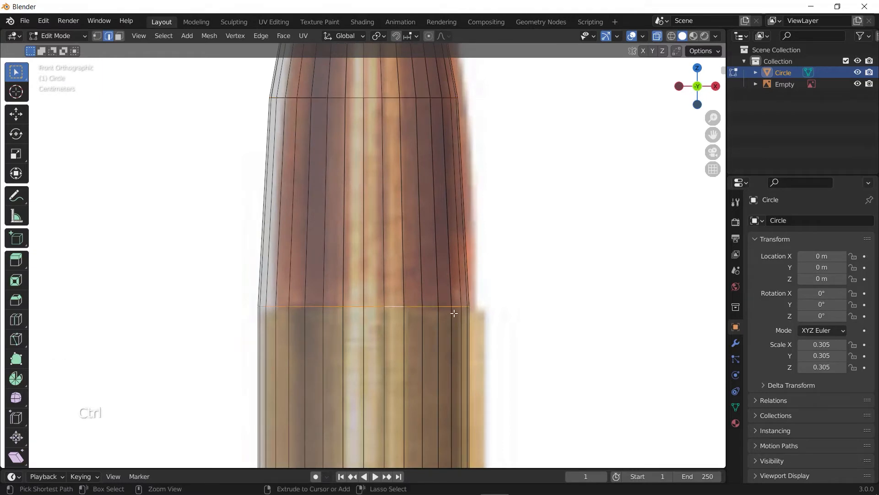
key("ctrl+b")
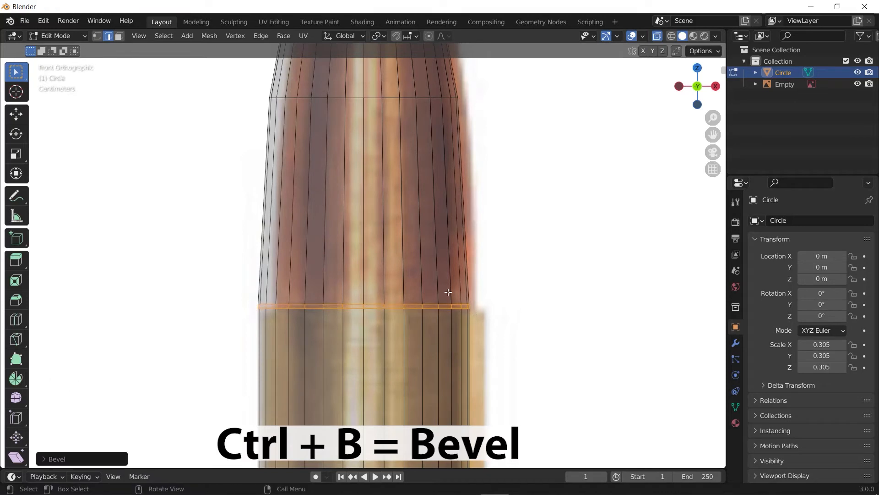
key("s")
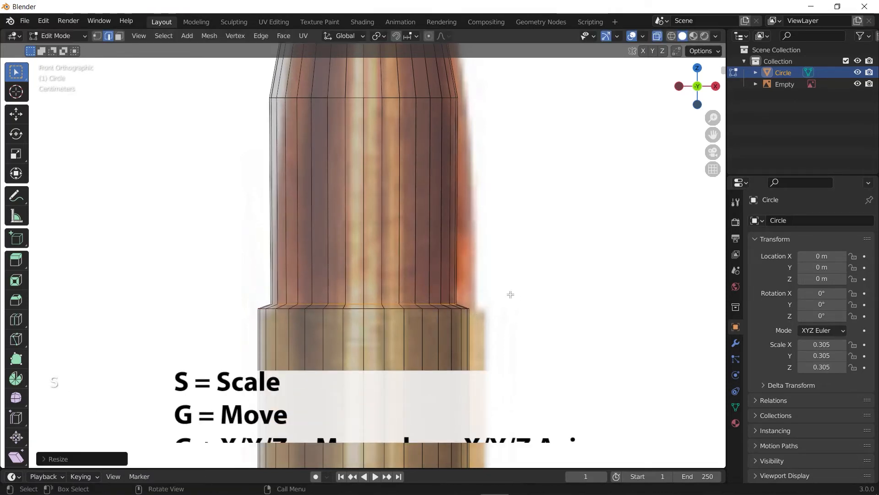
key("g")
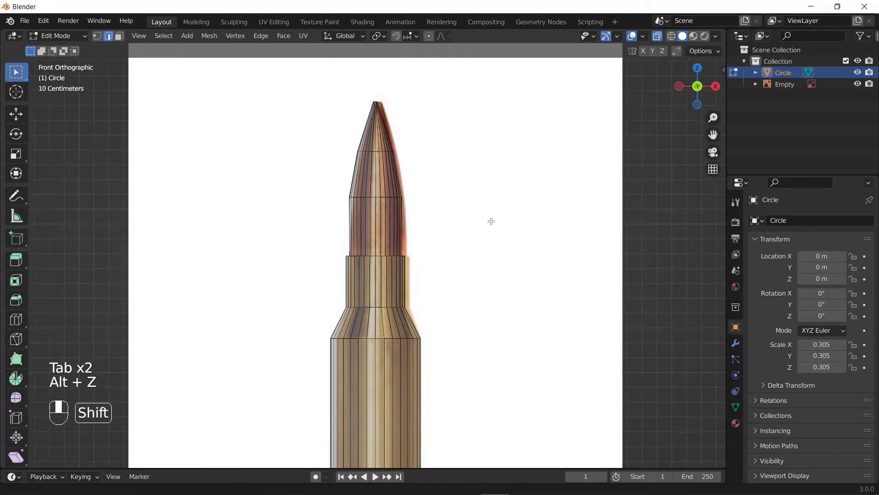
Scale the lower edge loops inward to form the extractor groove above the base rim.
key("s")
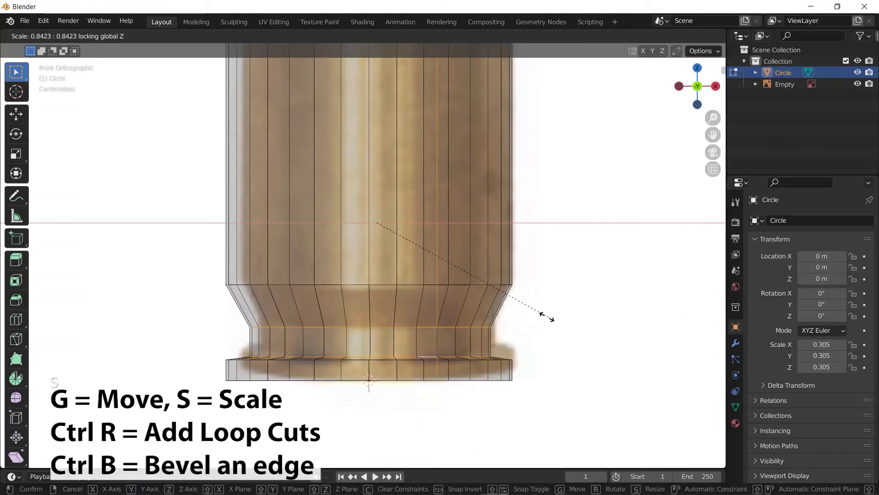
mouse_move(494, 330)
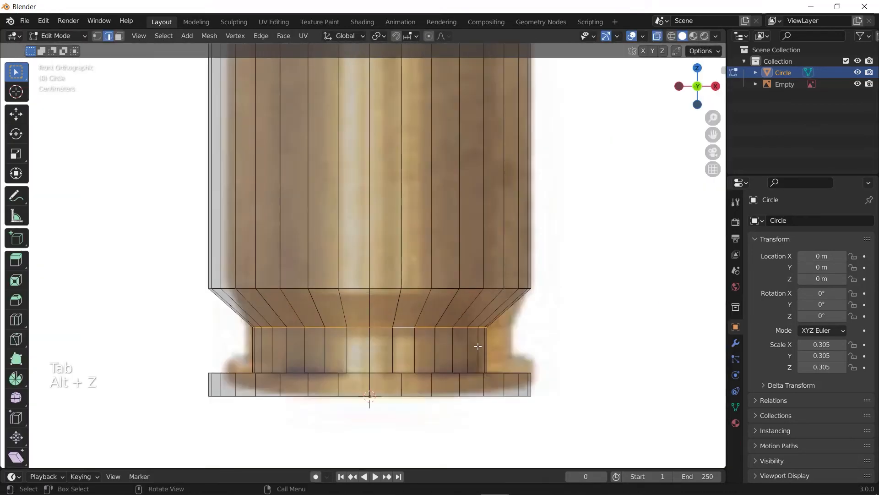
key("g")
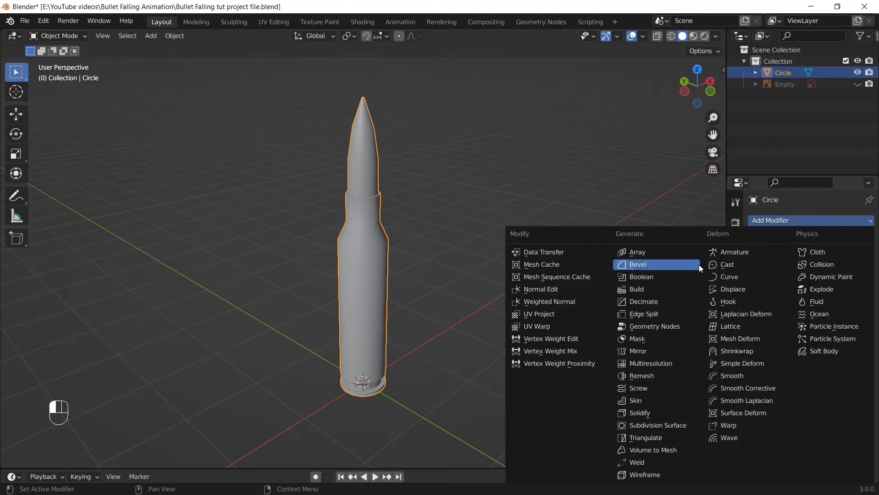
Add a level-2 Subdivision Surface modifier and return to solid shading.
left_click(658, 424)
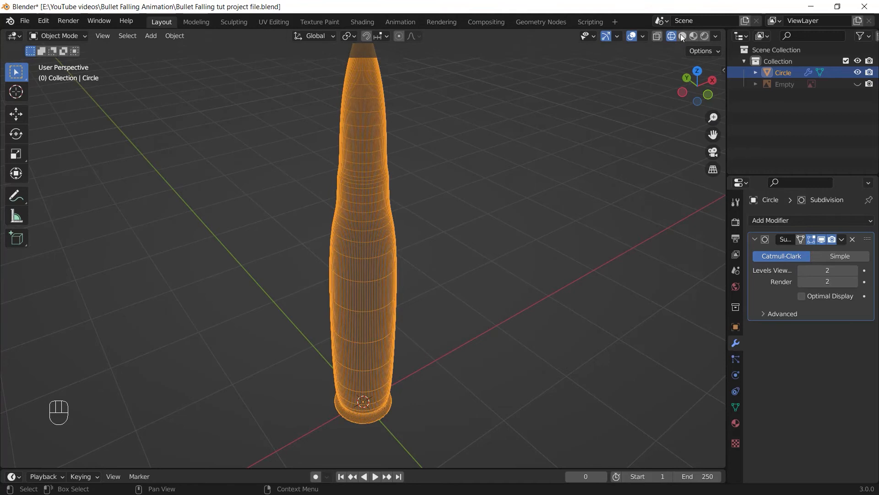
left_click(681, 36)
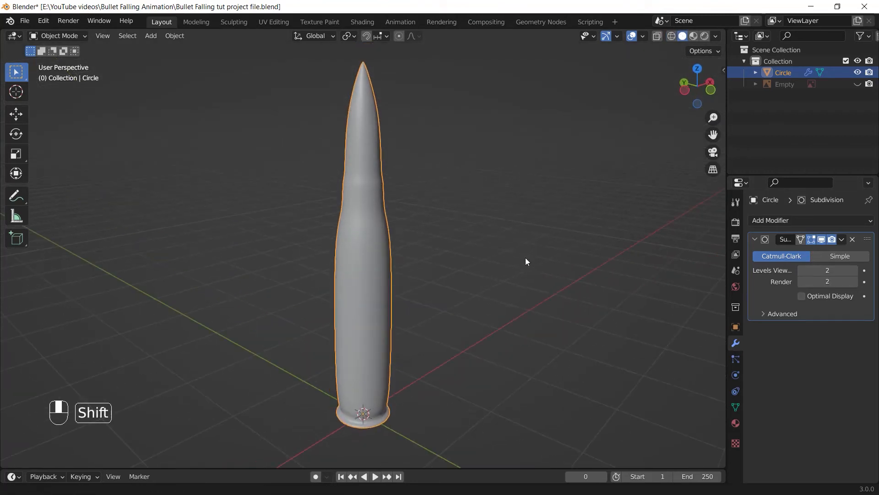
key("Tab")
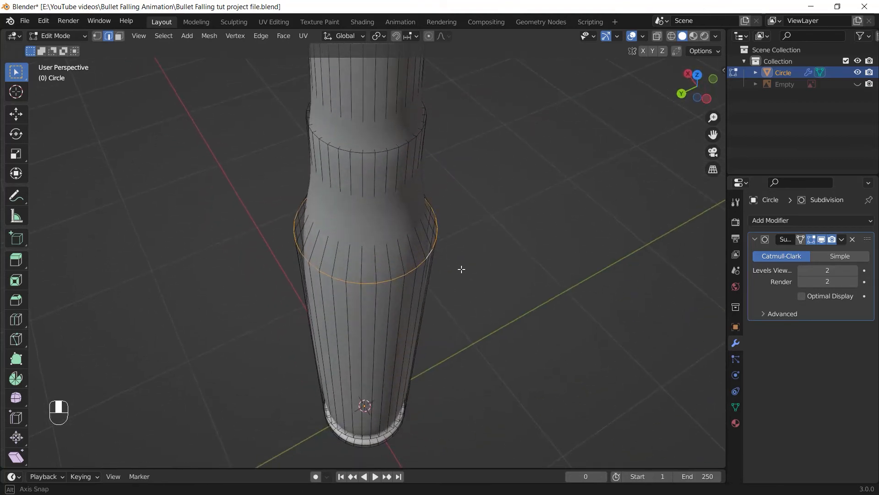
key("Tab")
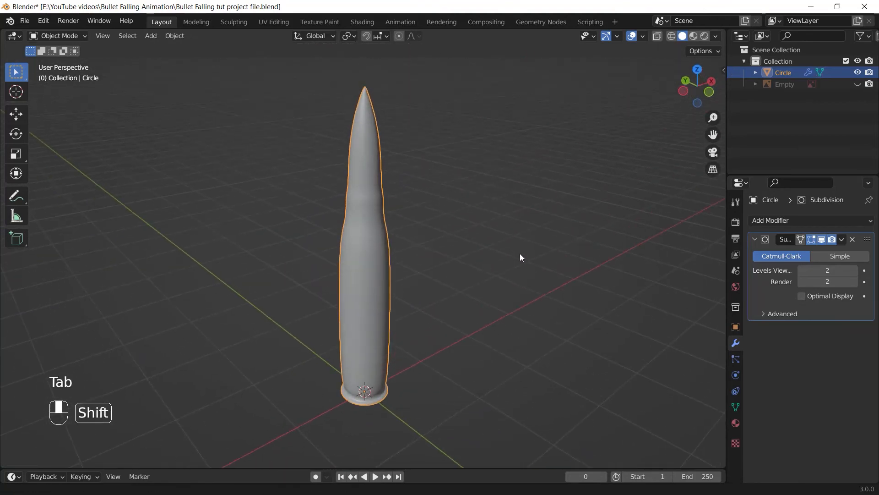
left_click(58, 36)
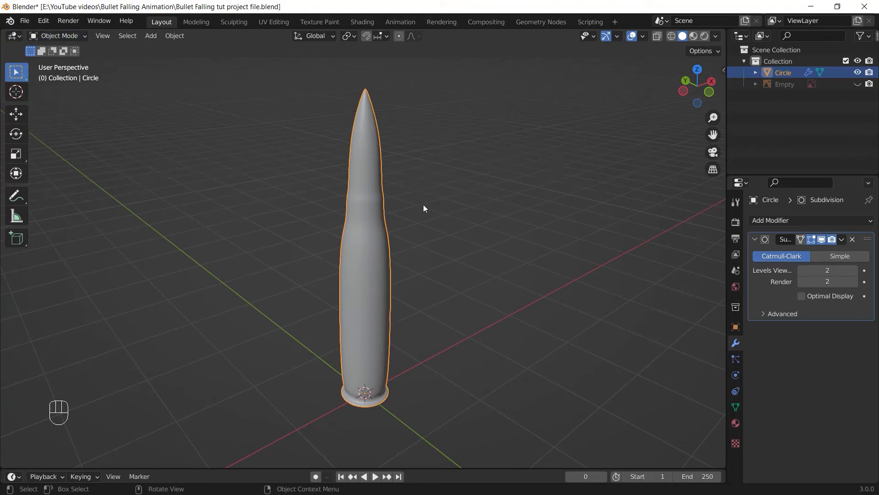
Apply the cartridge object's scale with Ctrl+A > Scale.
key("ctrl+a")
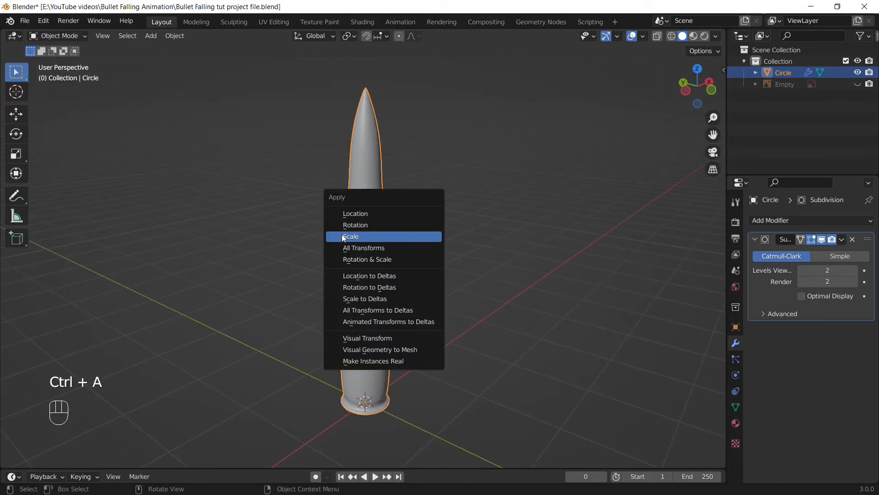
left_click(351, 237)
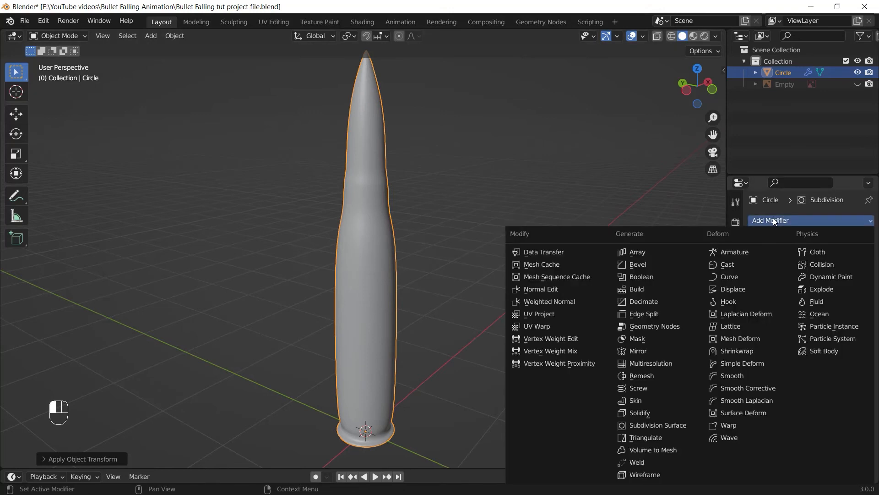
Add a Bevel modifier to the cartridge mesh.
left_click(637, 264)
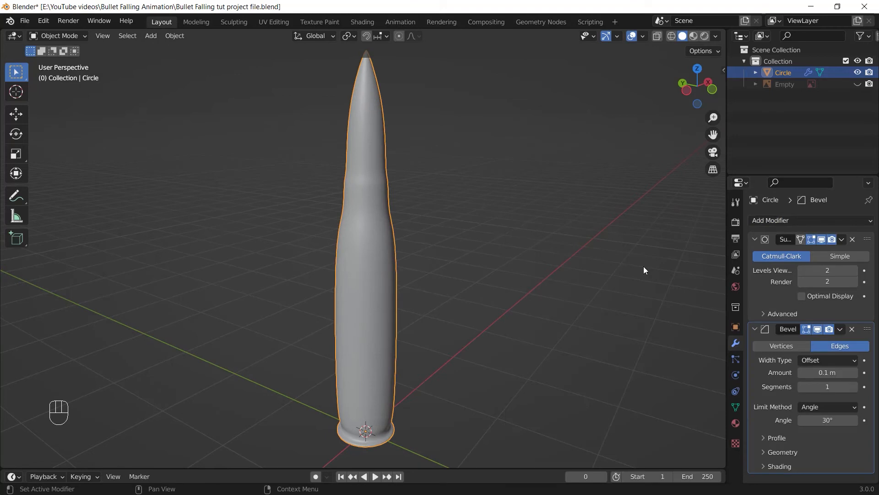
mouse_move(870, 331)
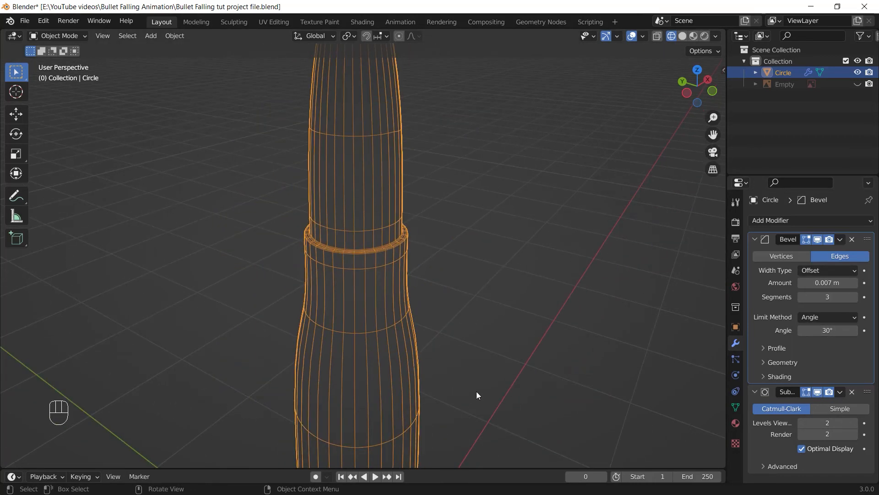
Lower the Bevel angle limit to 23° and set its amount to 0.01 m.
key("Tab")
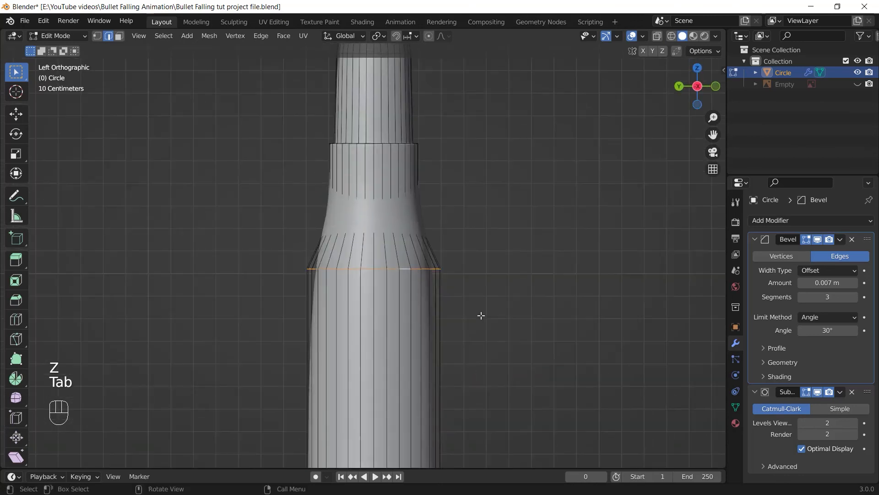
mouse_move(448, 317)
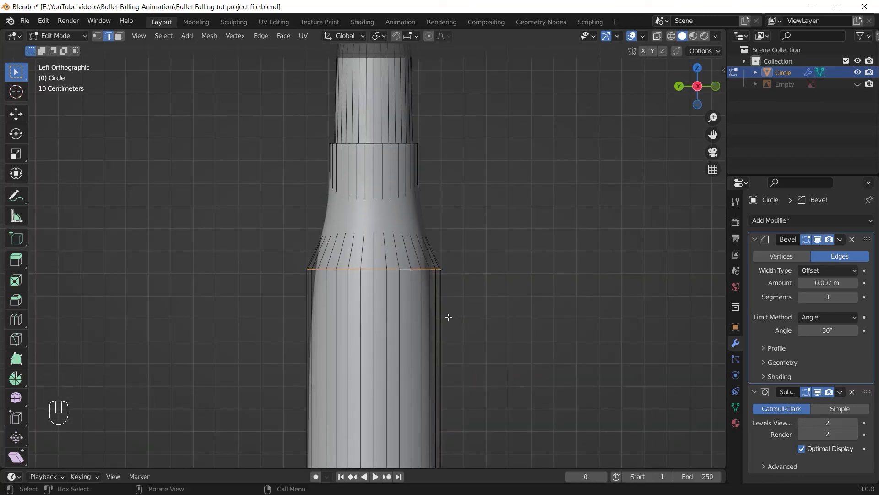
left_click(803, 330)
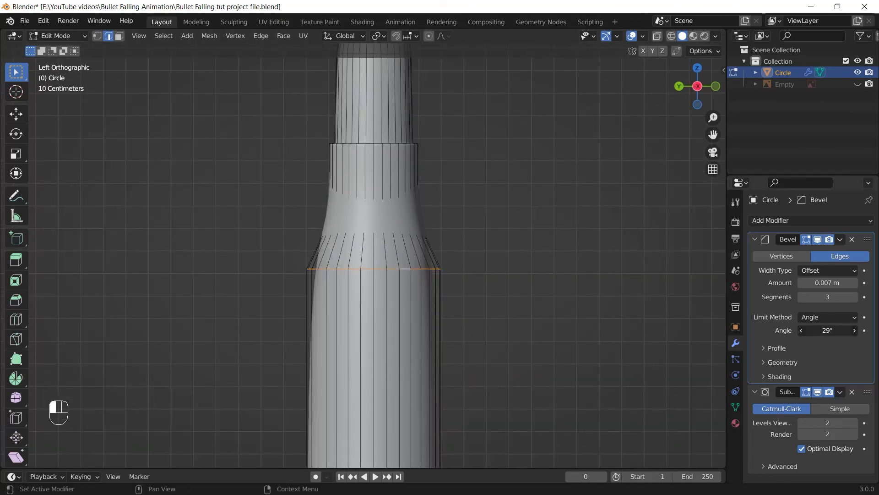
left_click(801, 330)
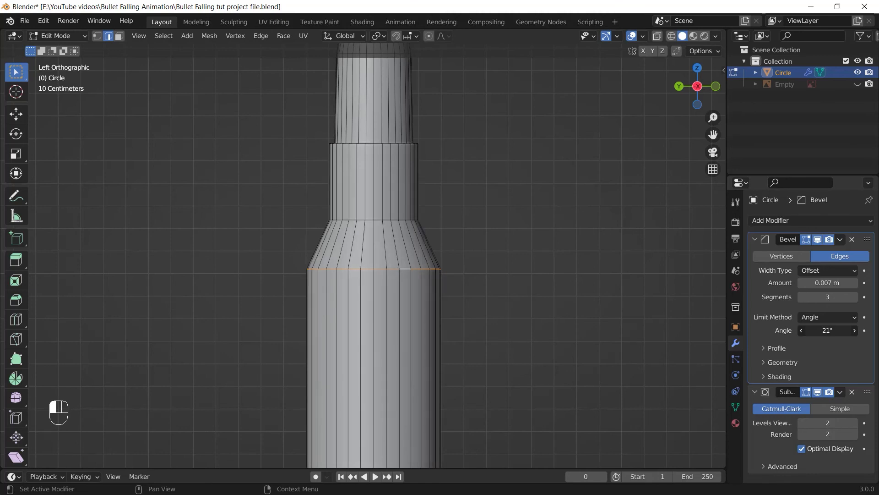
key("Tab")
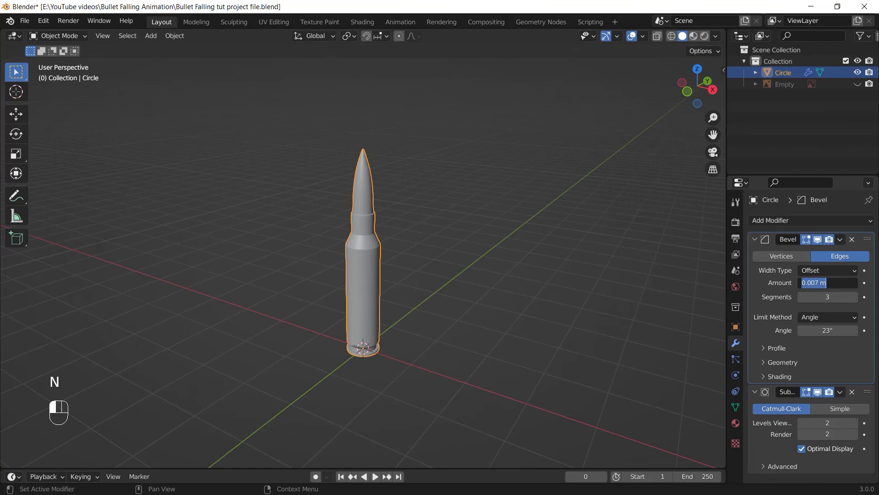
type("0.01")
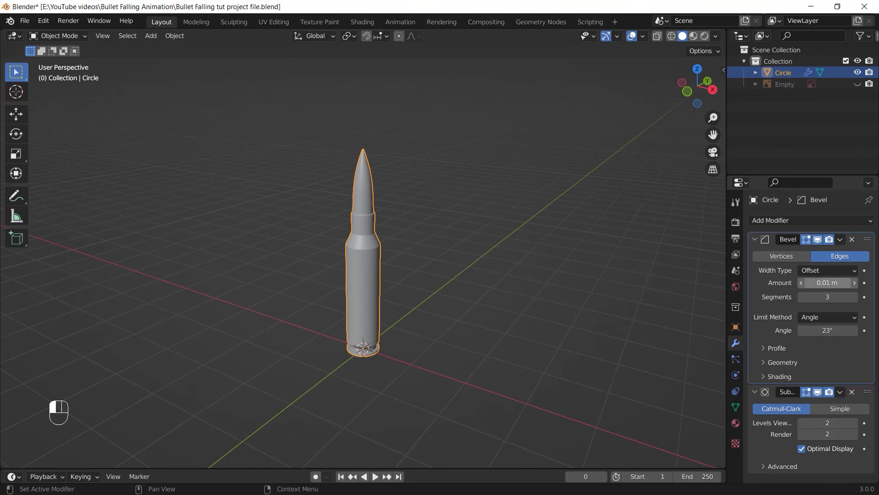